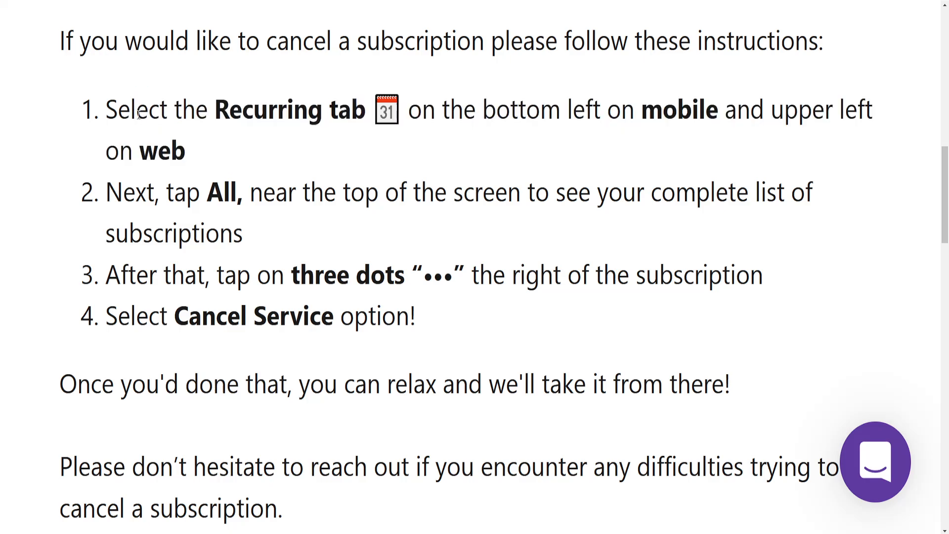
Step: Select step 2's text from 'the top of the screen' through 'subscriptions' about your complete subscription list
drag(218, 110, 348, 109)
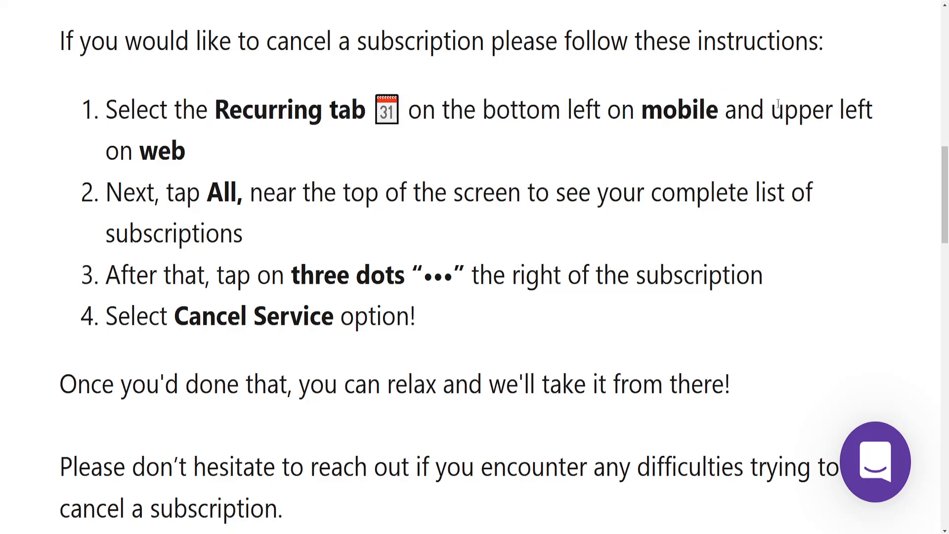
double_click(801, 109)
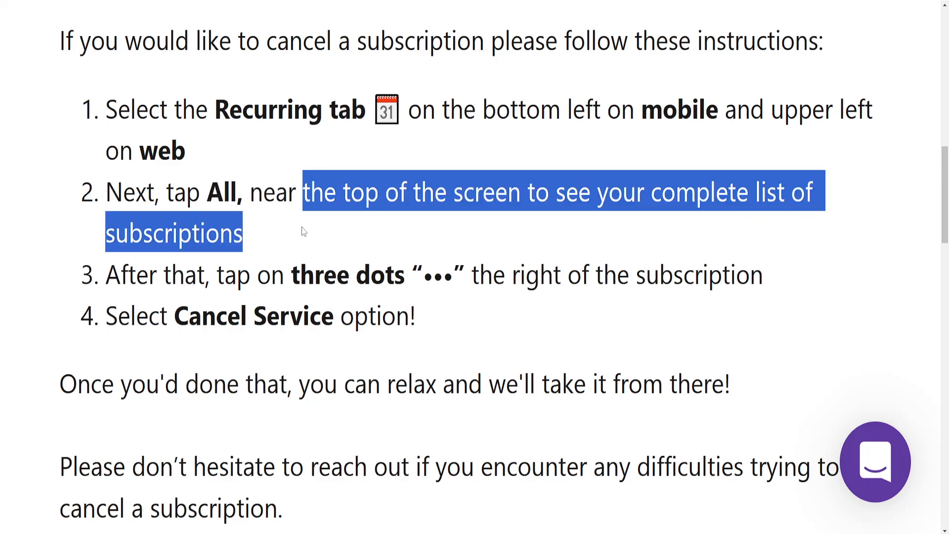
scroll(down, 3)
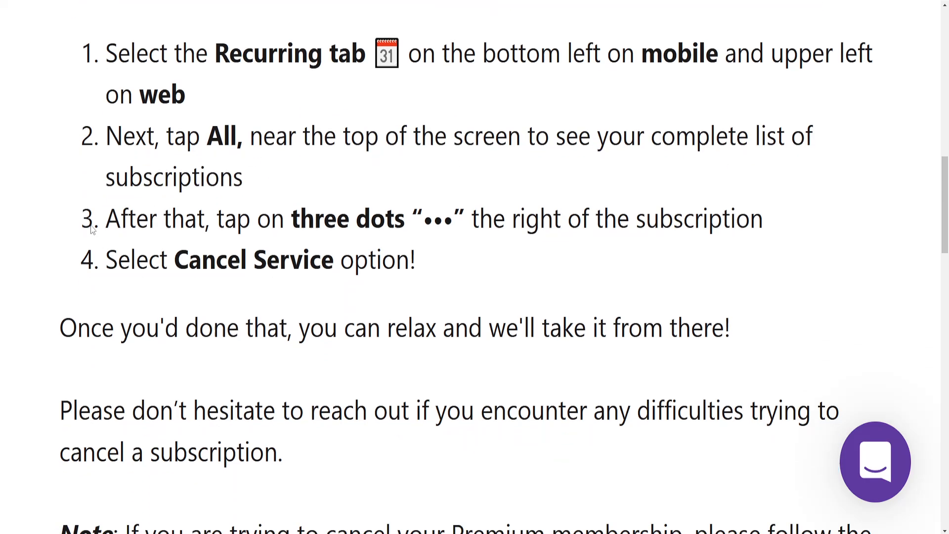
mouse_move(462, 212)
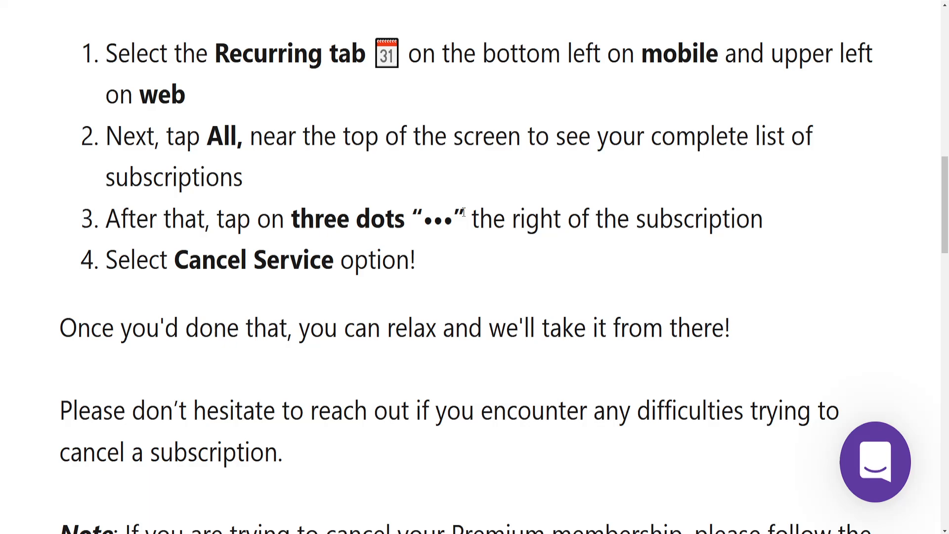
mouse_move(774, 215)
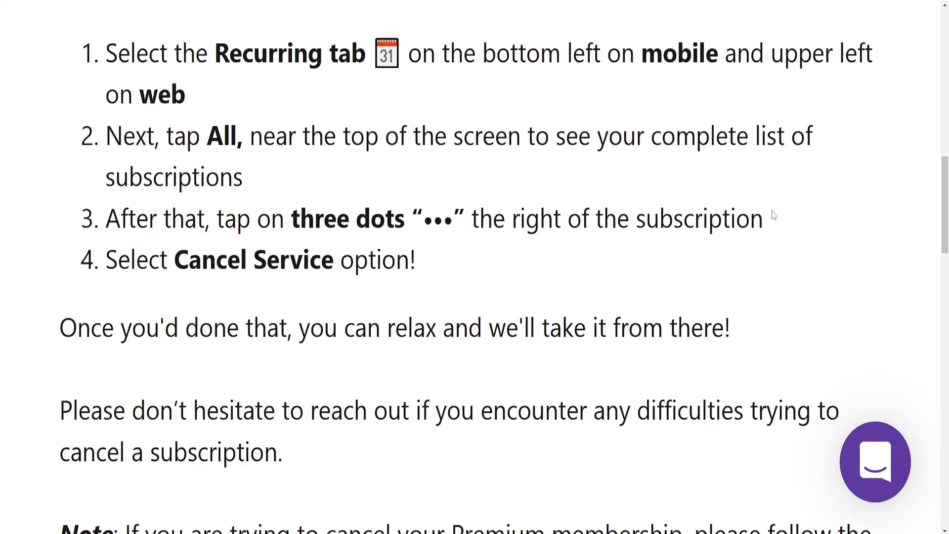
mouse_move(670, 277)
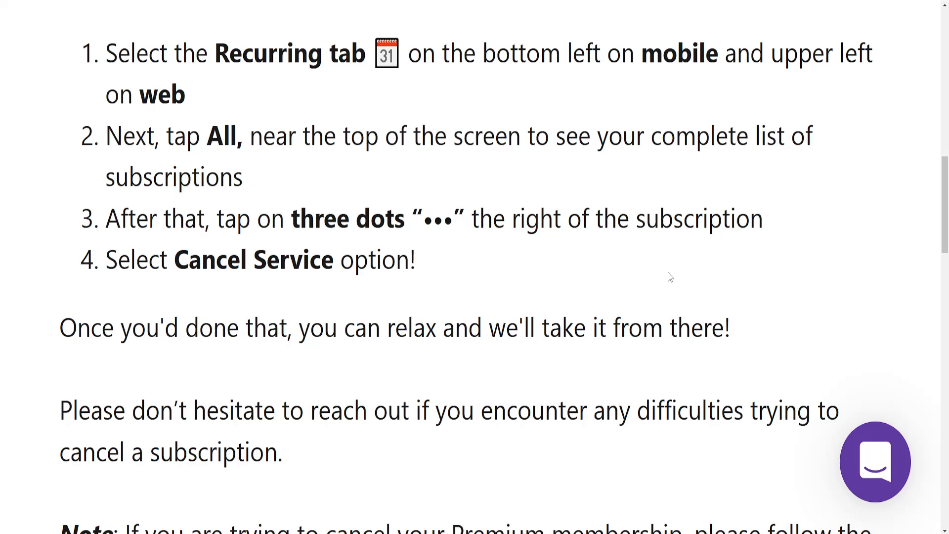
mouse_move(731, 278)
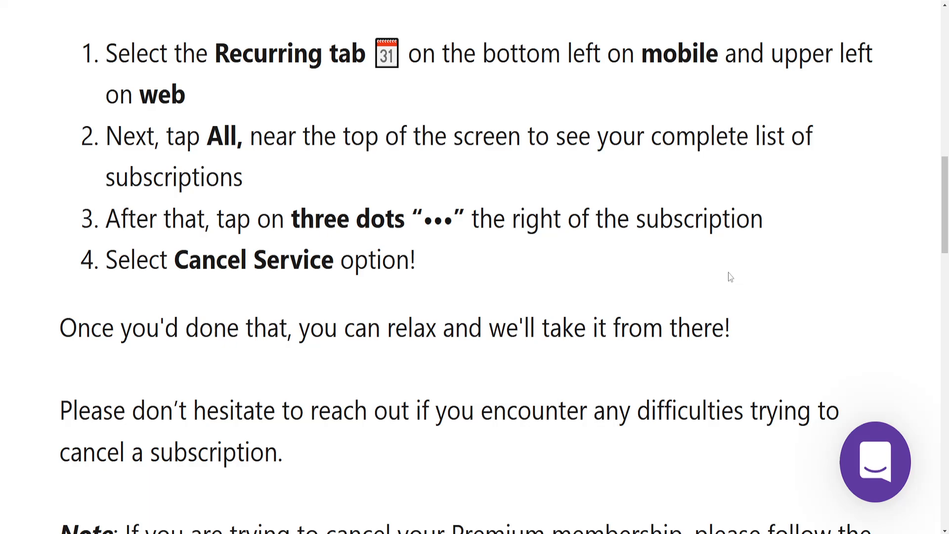
mouse_move(365, 291)
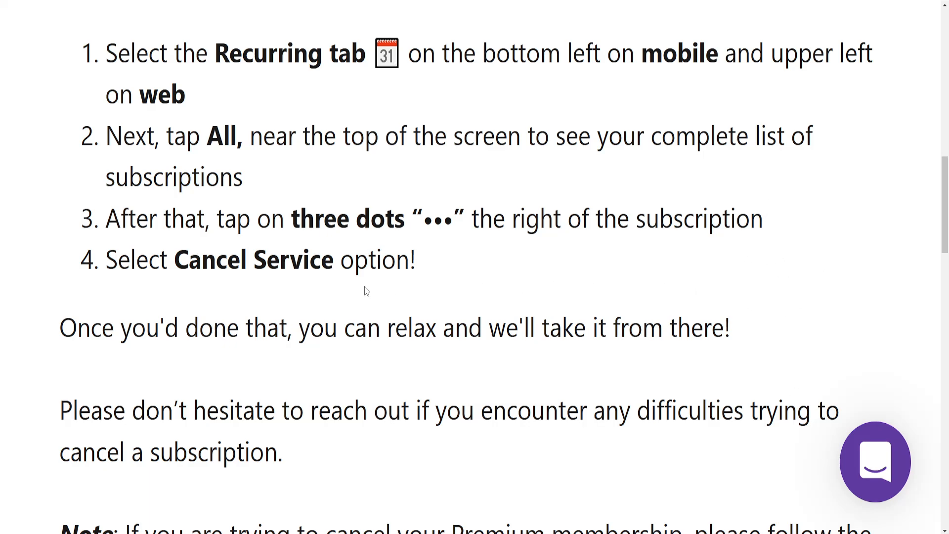
double_click(257, 259)
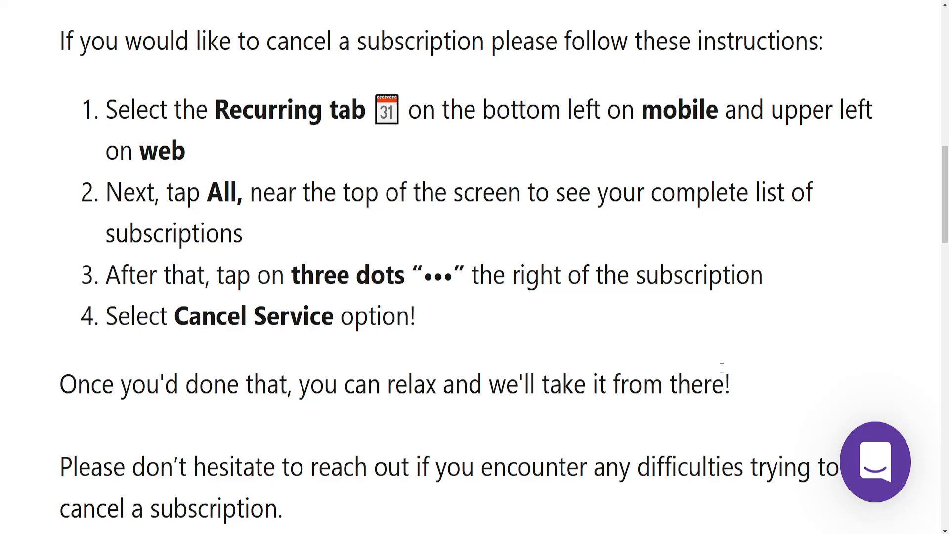
scroll(down, 3)
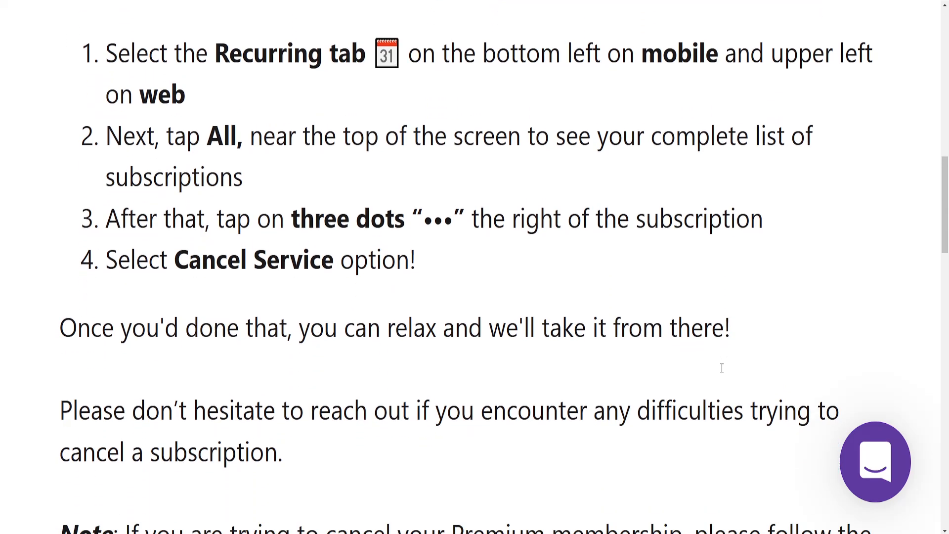